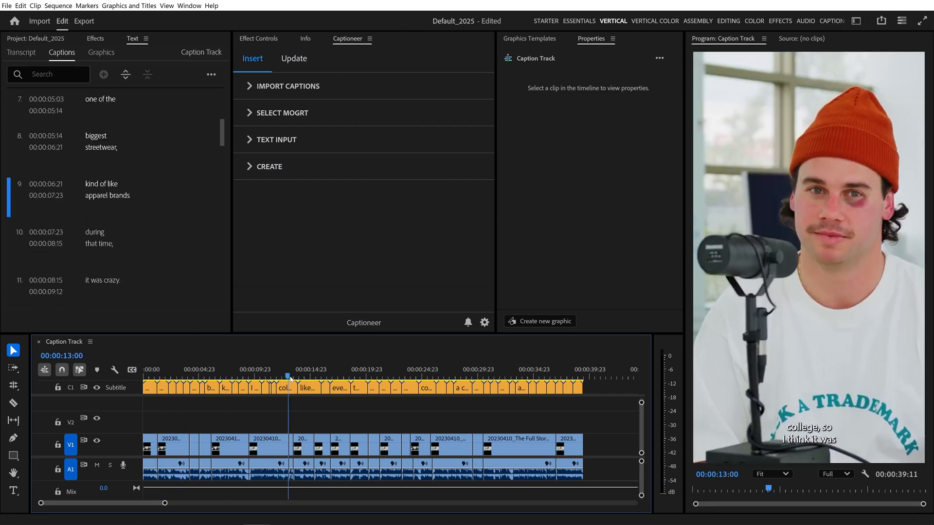
Select caption 28, 'a crash course that taught me', in the Captions panel
click(463, 375)
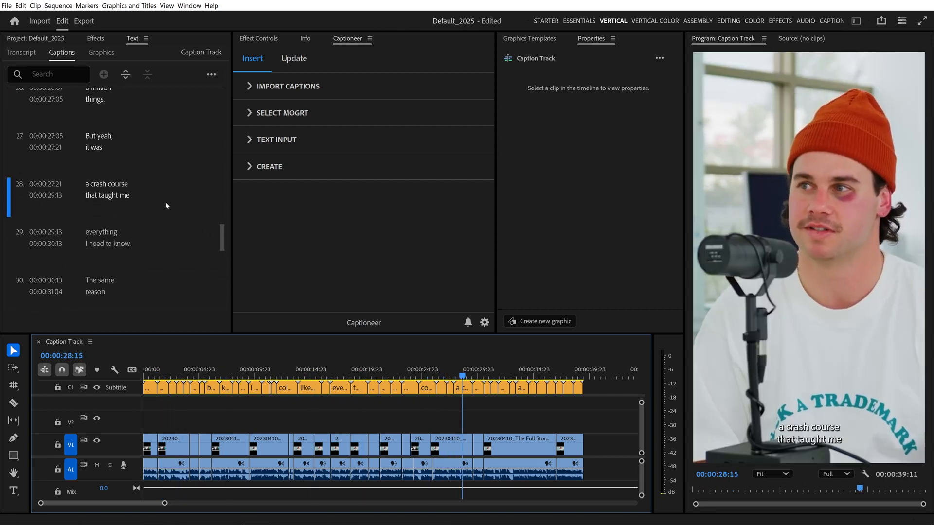
click(211, 74)
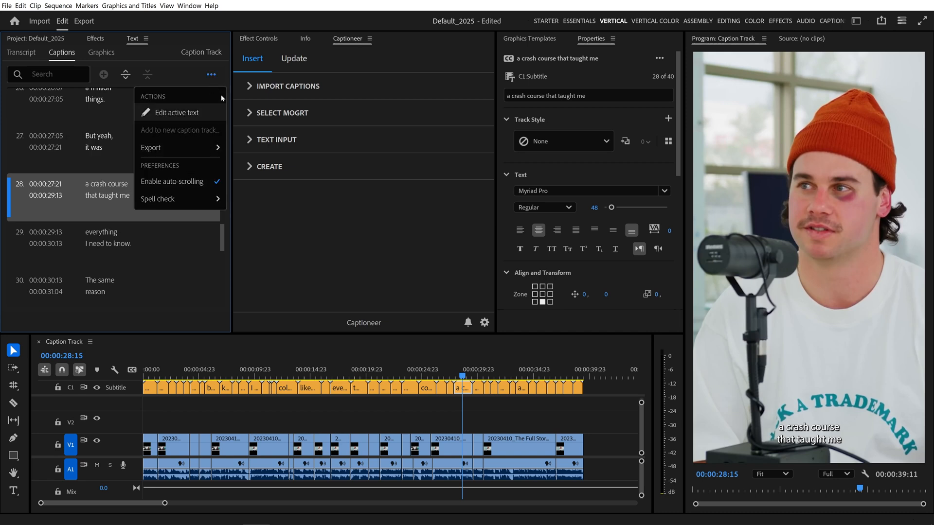
Add Captioneer MOGRTs to Track 2 for the full sequence from the captions track, and hide C1
click(288, 86)
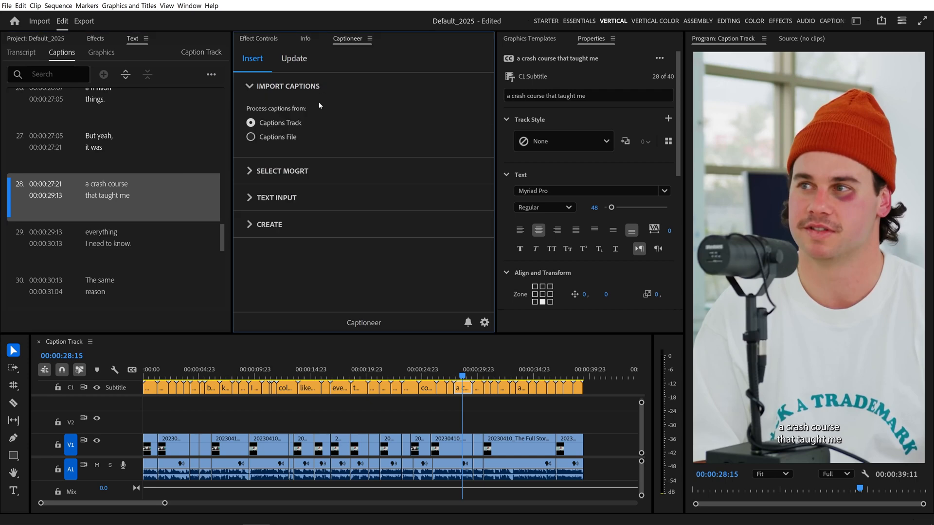
mouse_move(304, 125)
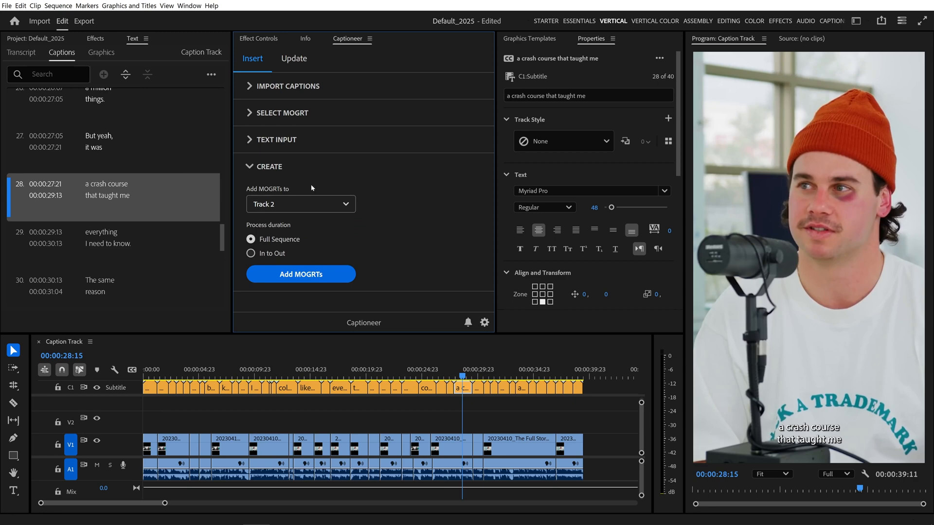
click(300, 274)
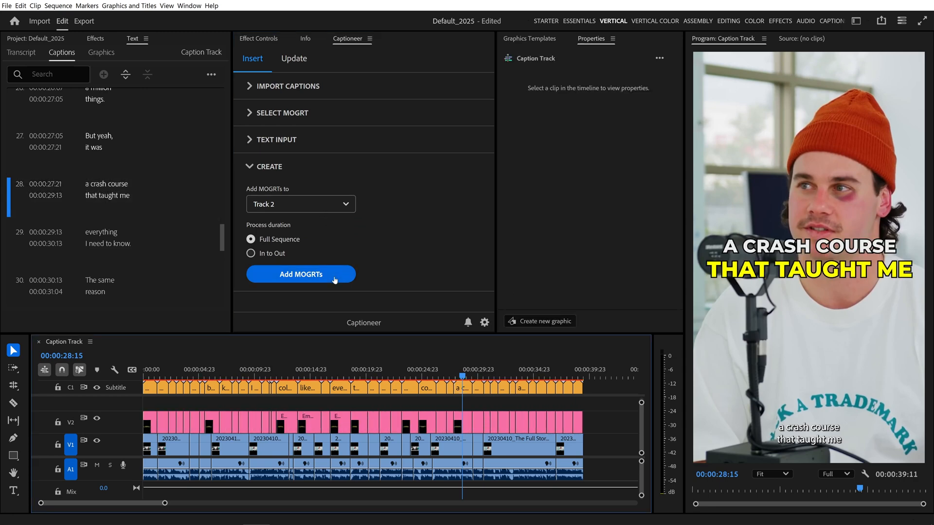
click(300, 275)
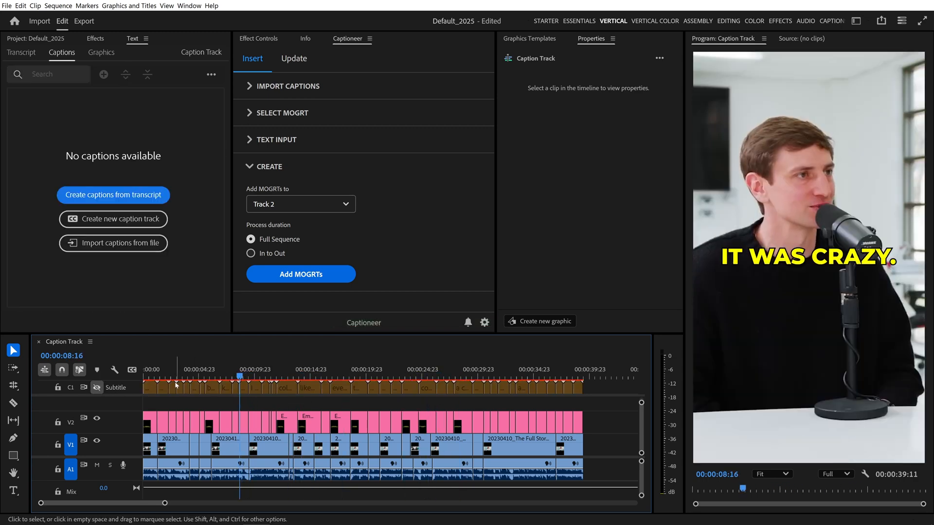
click(353, 388)
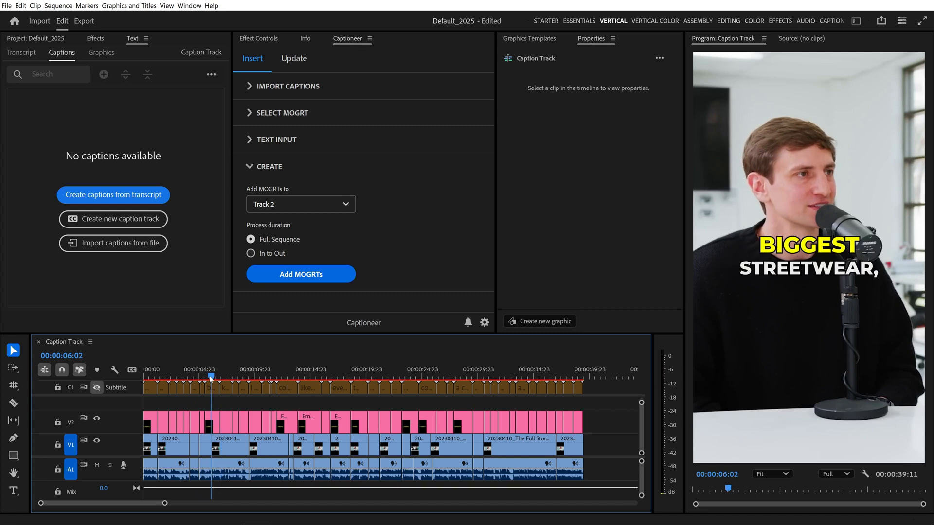
Show C1, merge captions into 'really was one of the', and re-add MOGRTs to V2
click(113, 195)
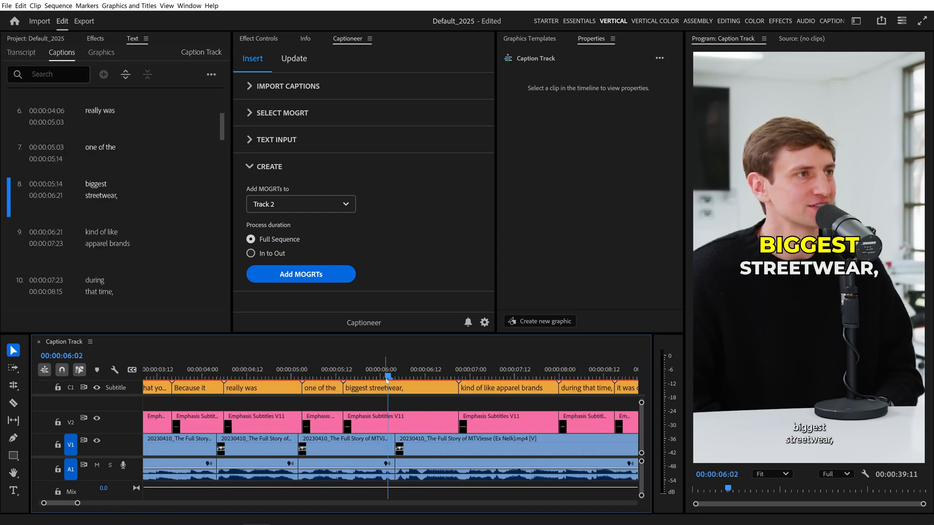
click(252, 387)
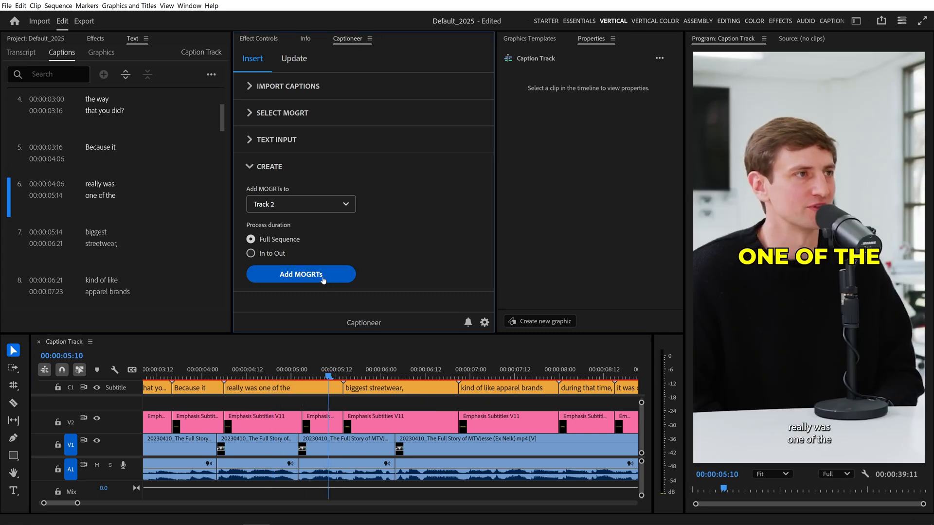
click(301, 274)
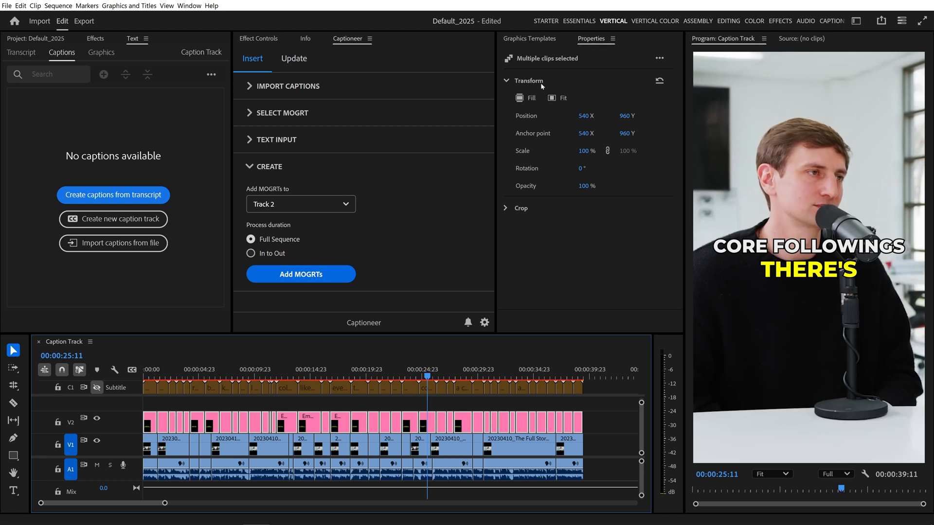
Set Position Y of the V2 caption clips to 1060
text(1060)
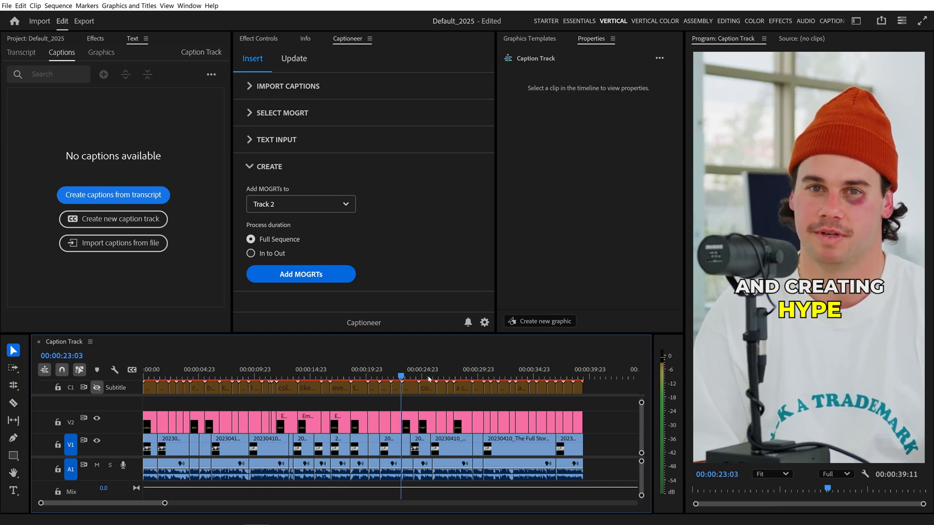
Play the captioned sequence to the end, then collapse Captioneer's Create section
click(424, 379)
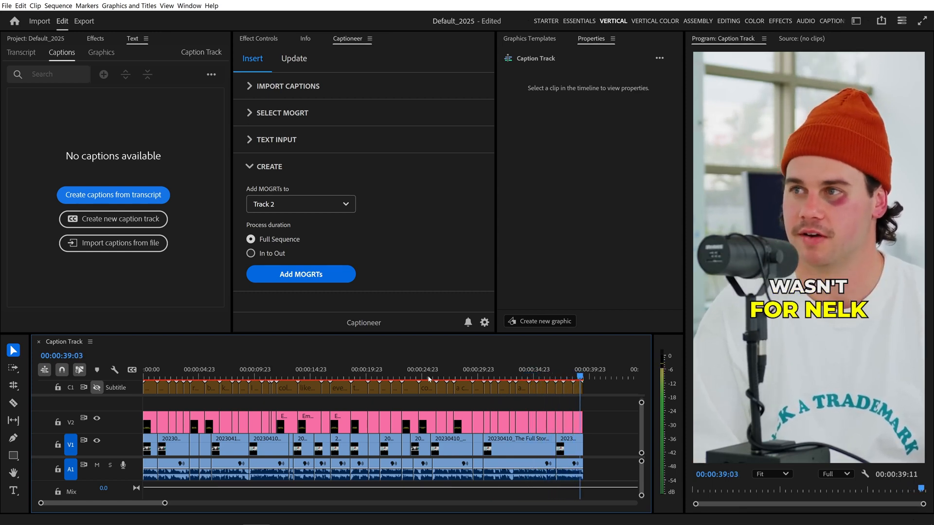
click(269, 167)
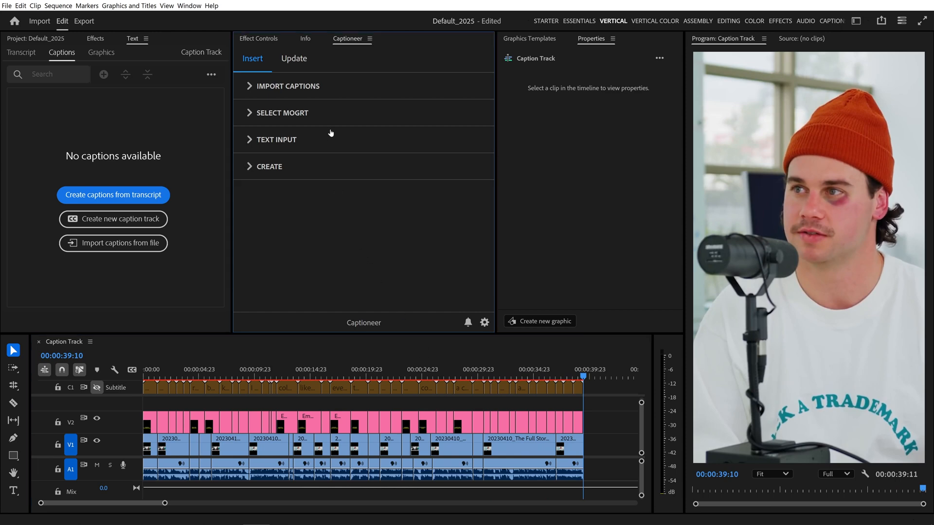